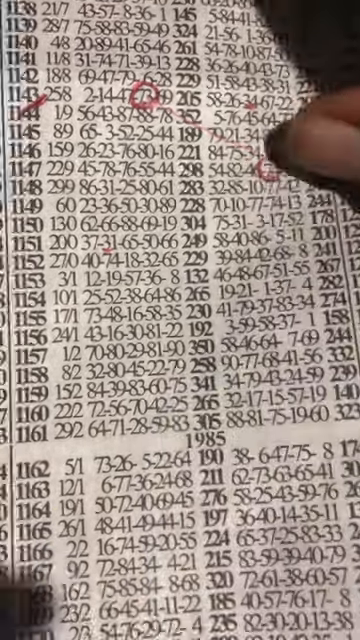
pyautogui.scroll(3)
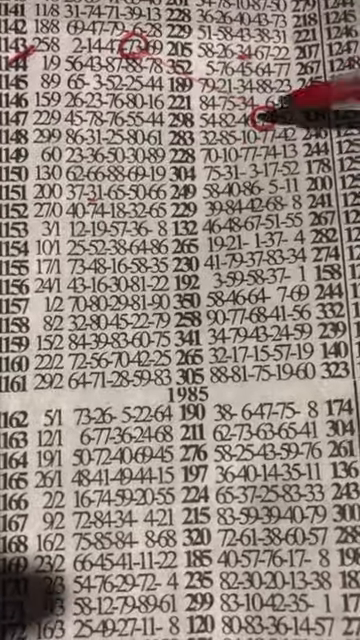